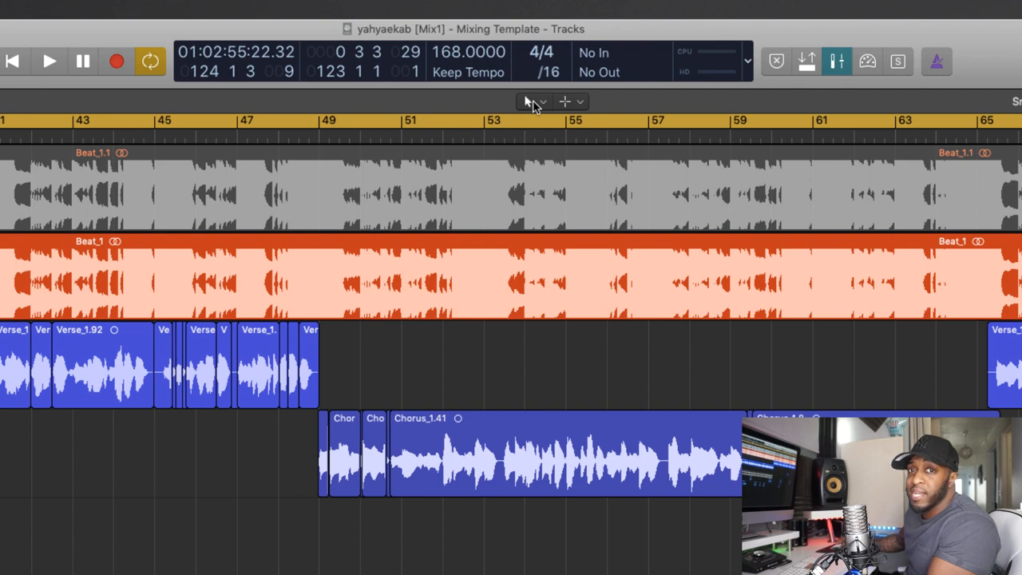
pyautogui.moveTo(578, 104)
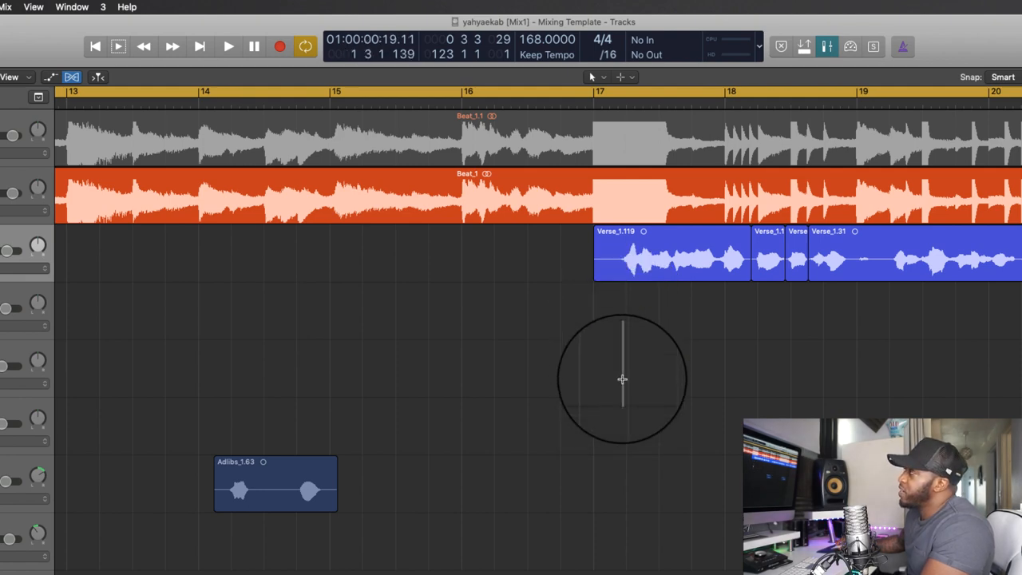
pyautogui.moveTo(623, 383)
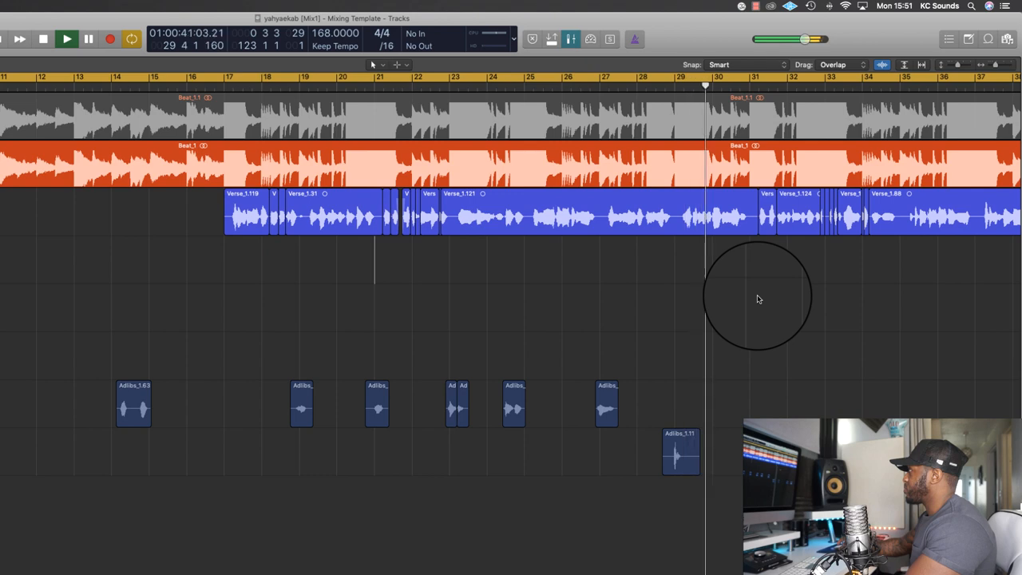
# Step: Set the playhead start inside the verse with the Marquee tool and start playback
pyautogui.click(67, 38)
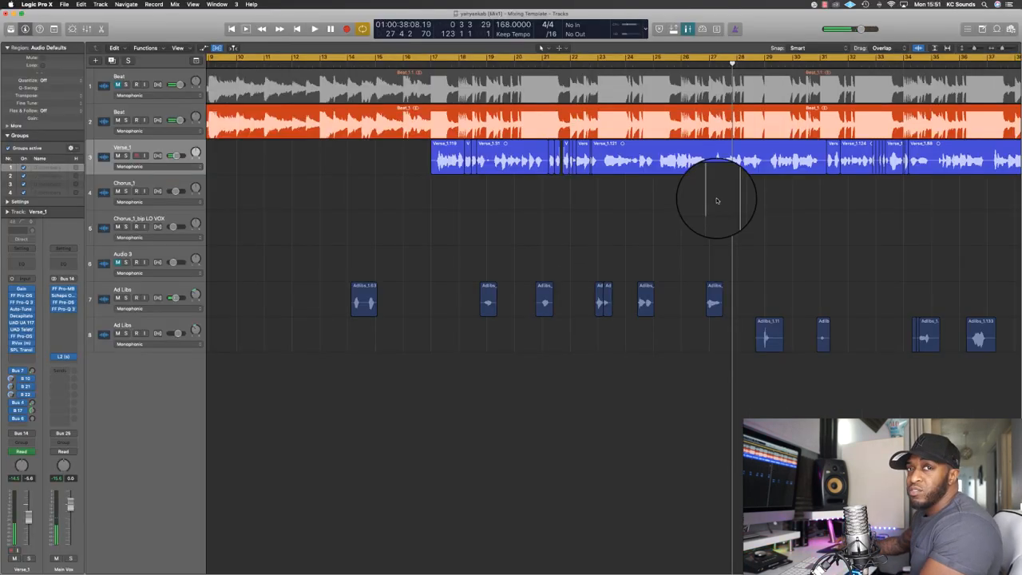
pyautogui.click(314, 29)
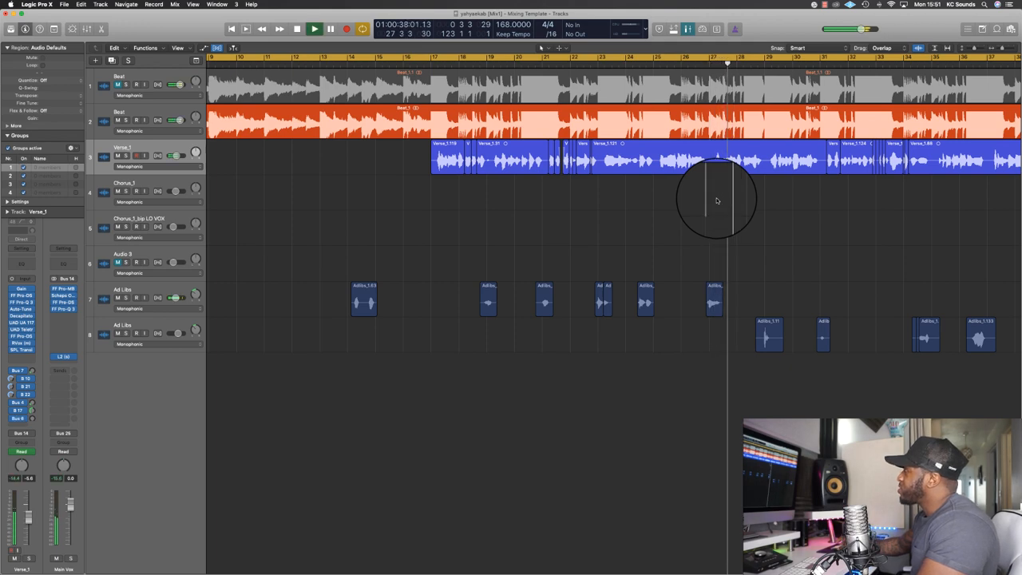